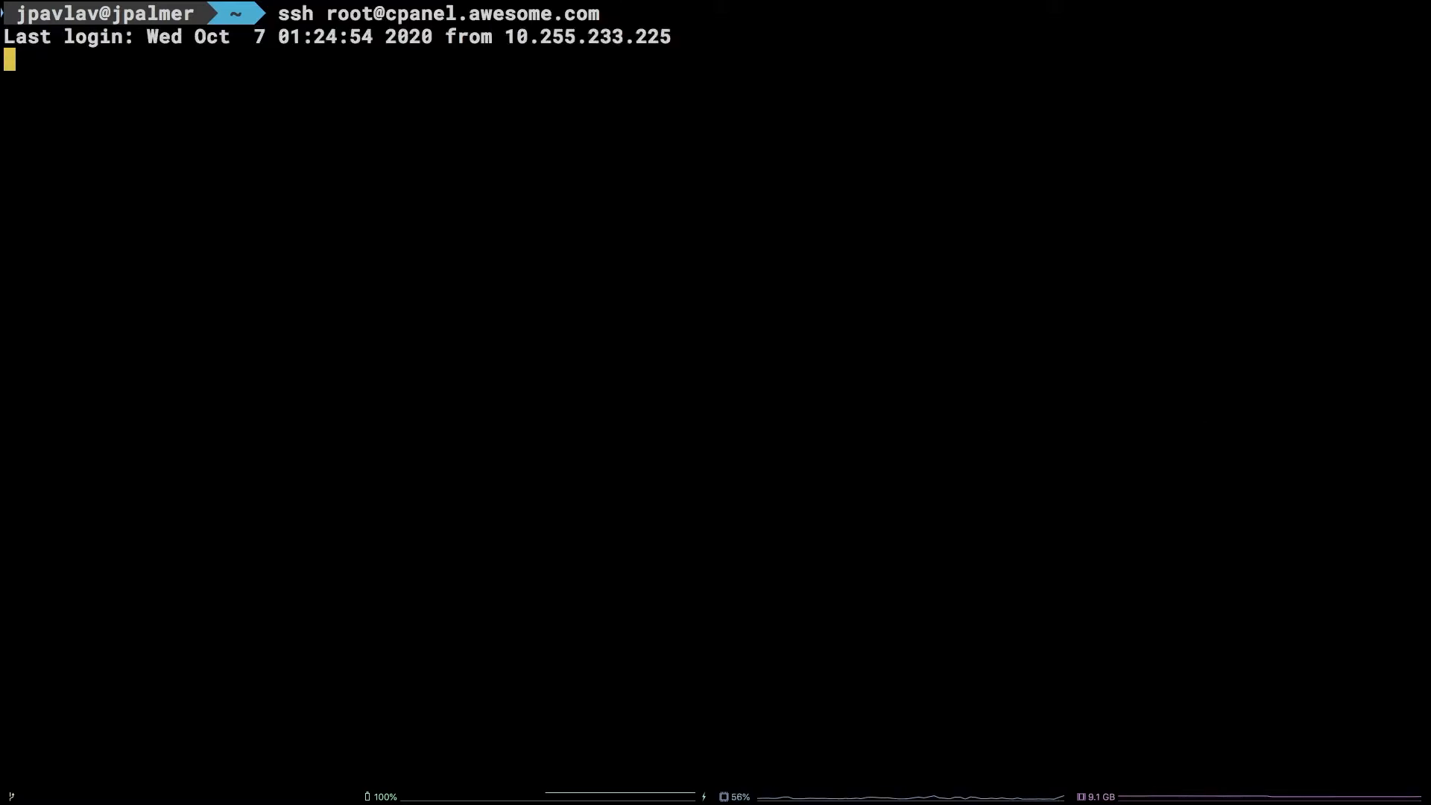
Step: Clear the login banner so the root session shows an empty prompt
key(Return)
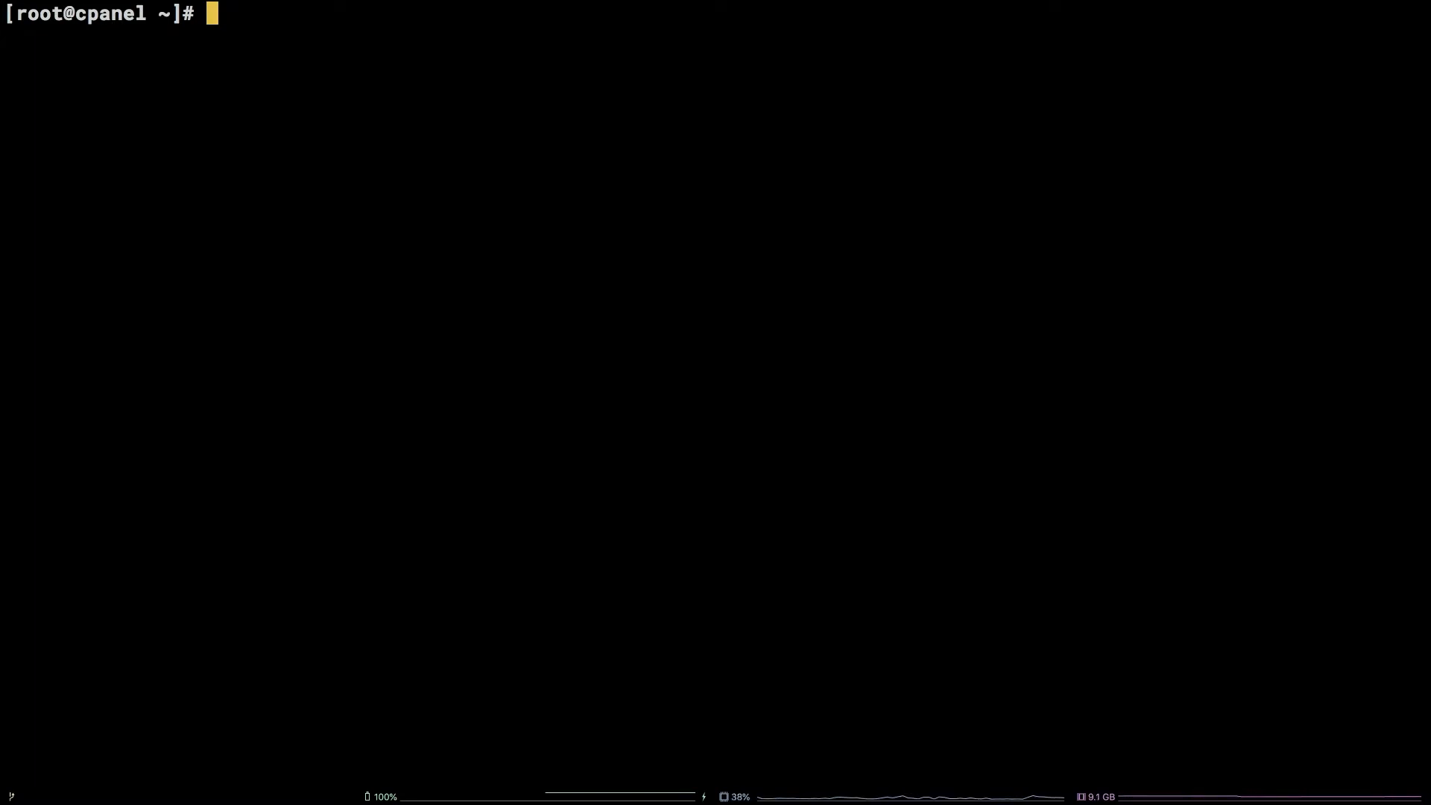
text(ca)
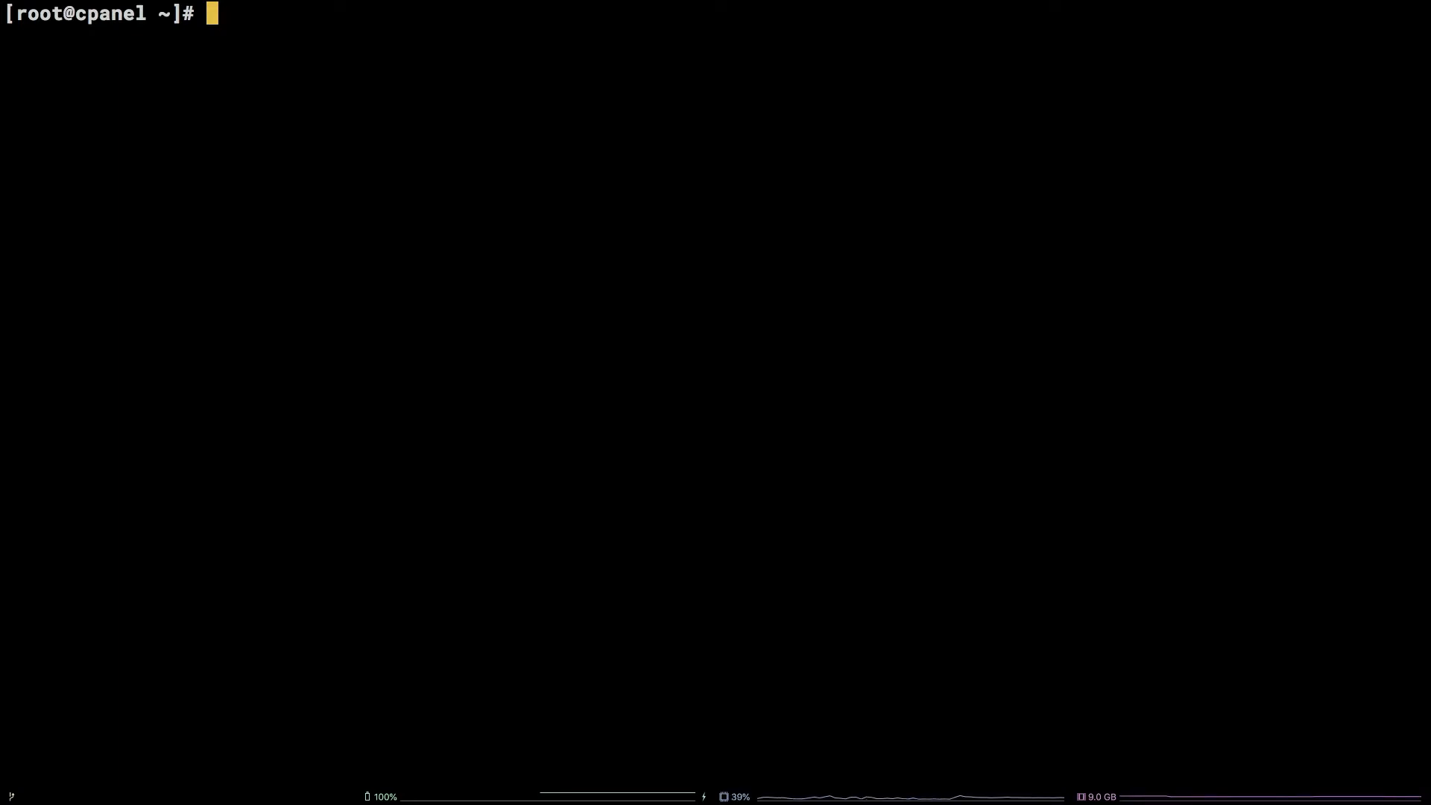
text(( buf)
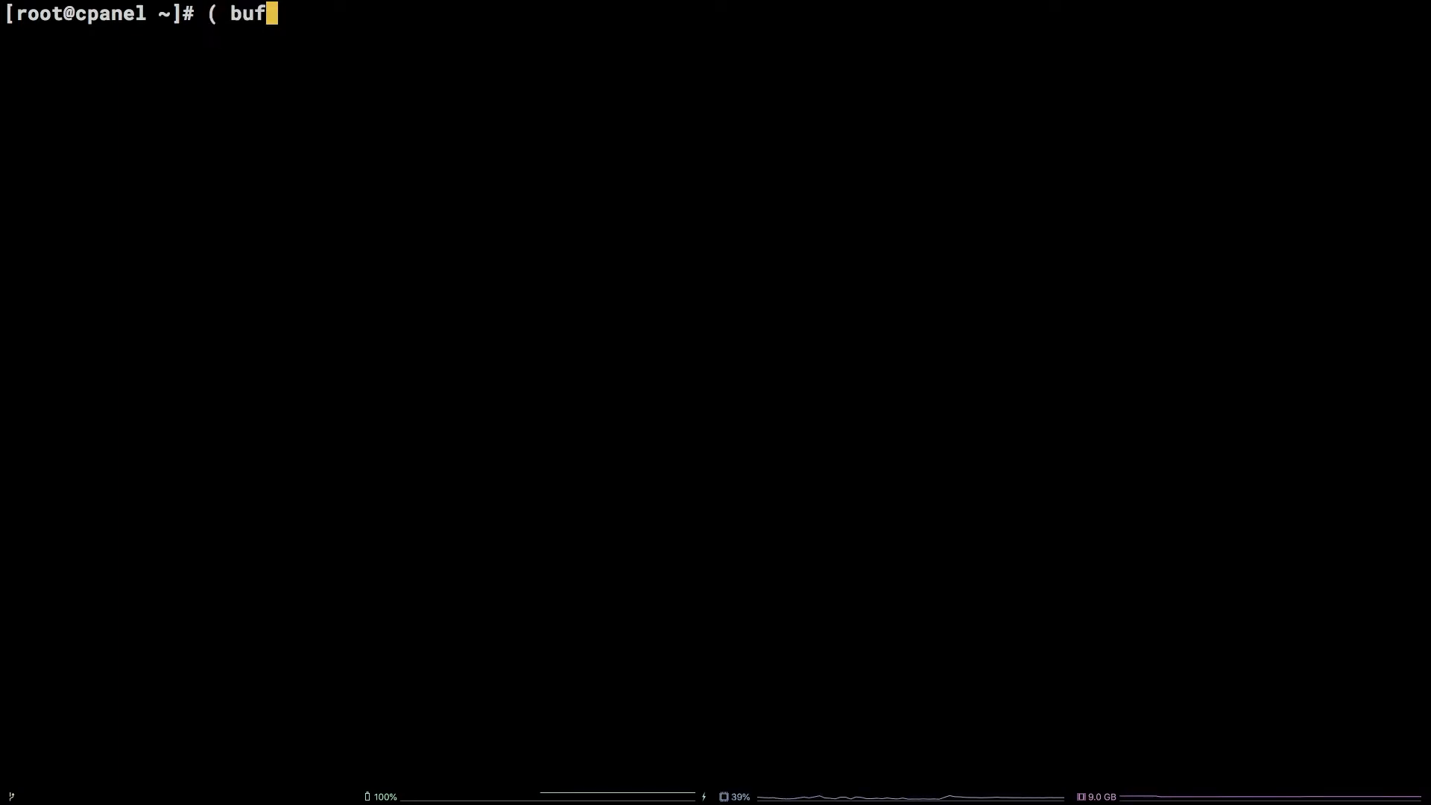
text(f/cache -)
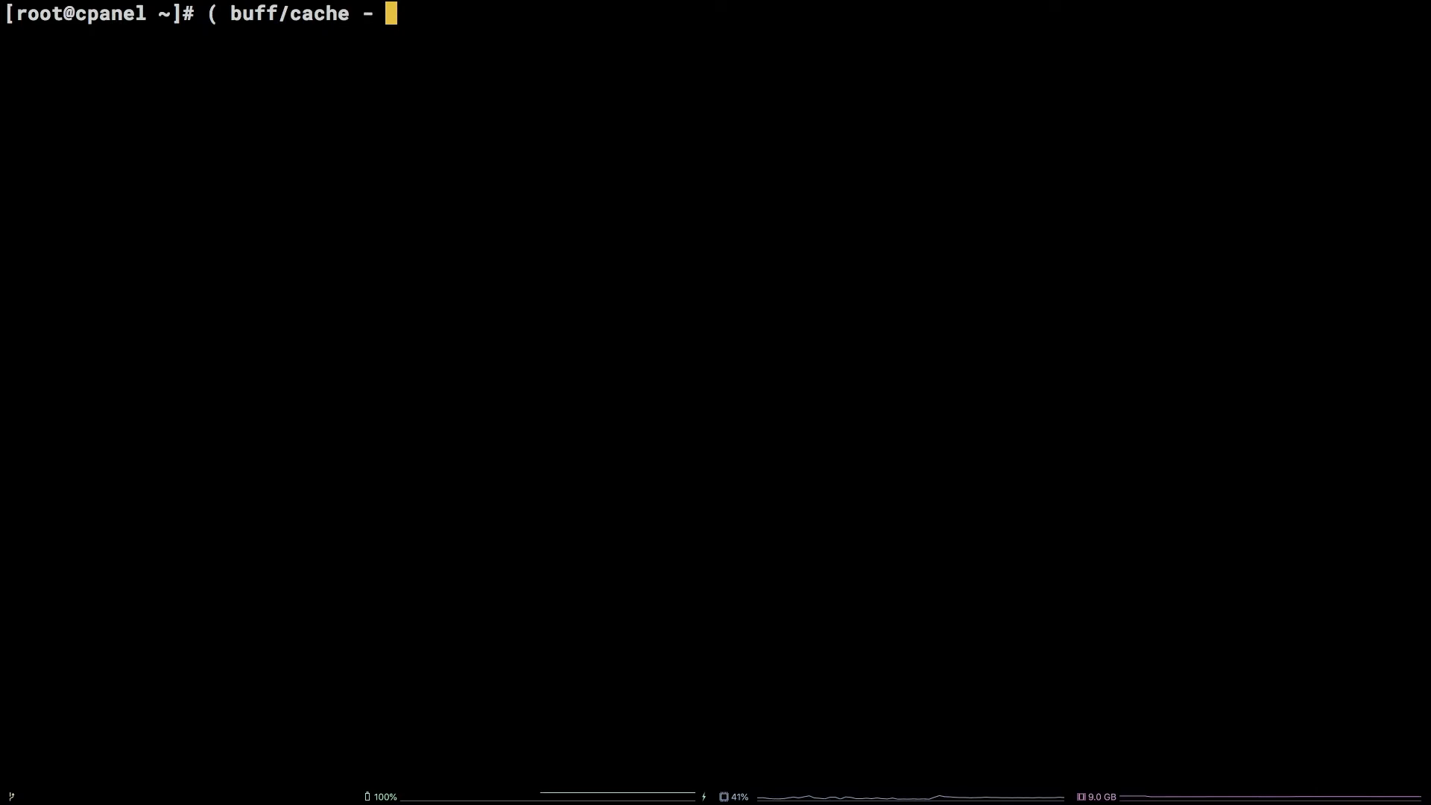
text(Reserved ) / Avg.A)
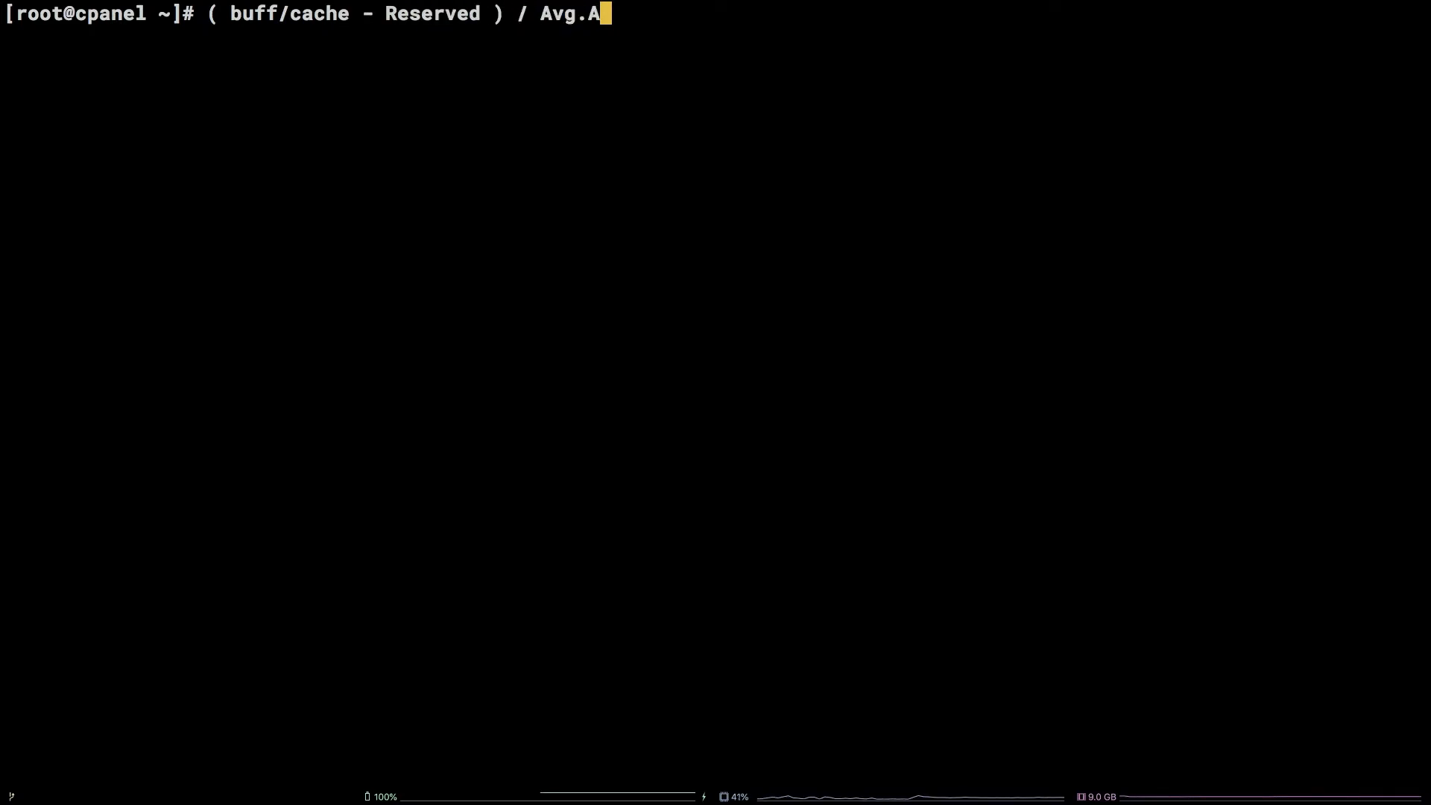
text(pache)
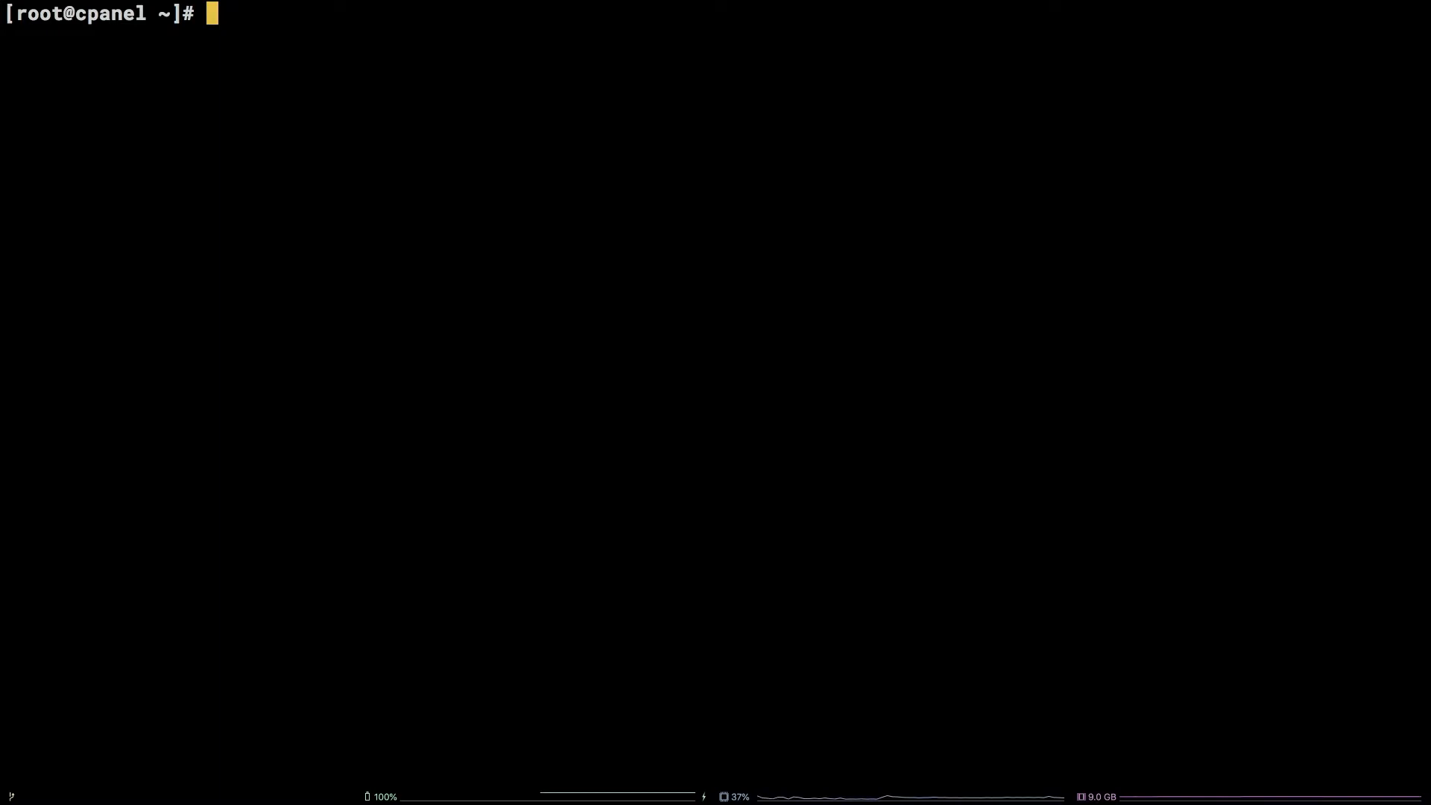
Step: Run free and copy the buff/cache figure 1422336 from its output
text(free)
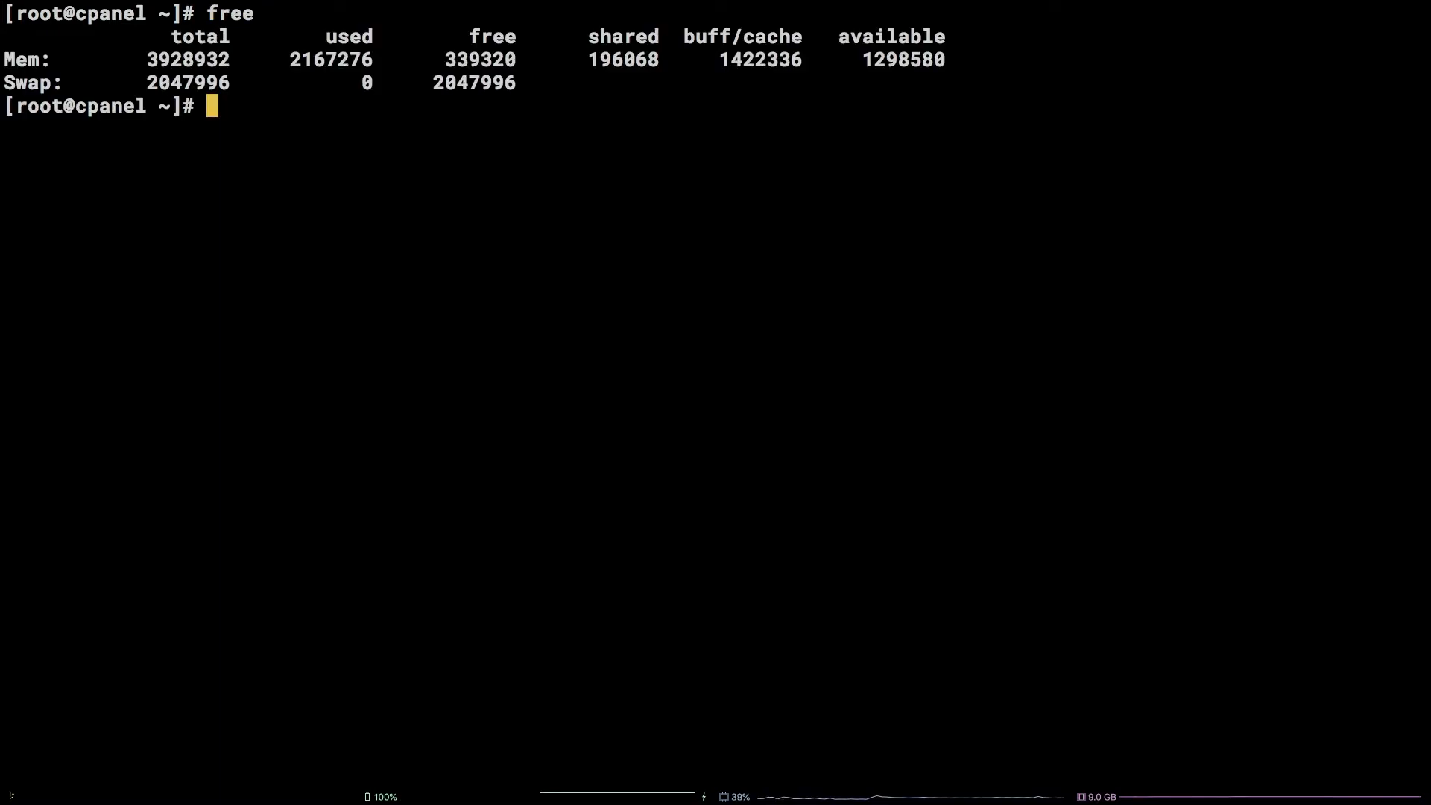
double_click(761, 59)
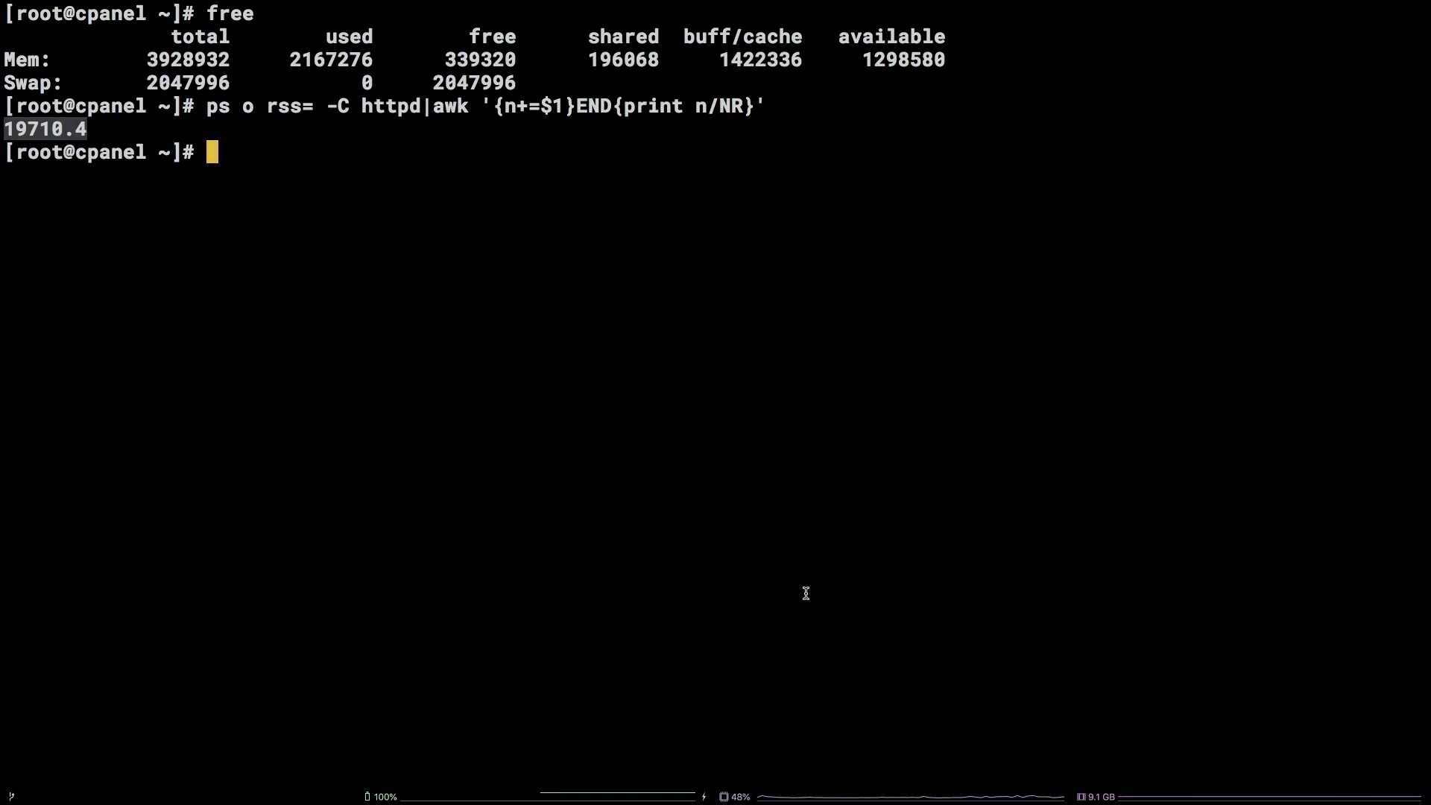
Step: Clear the screen and start the Python interpreter
text(clear)
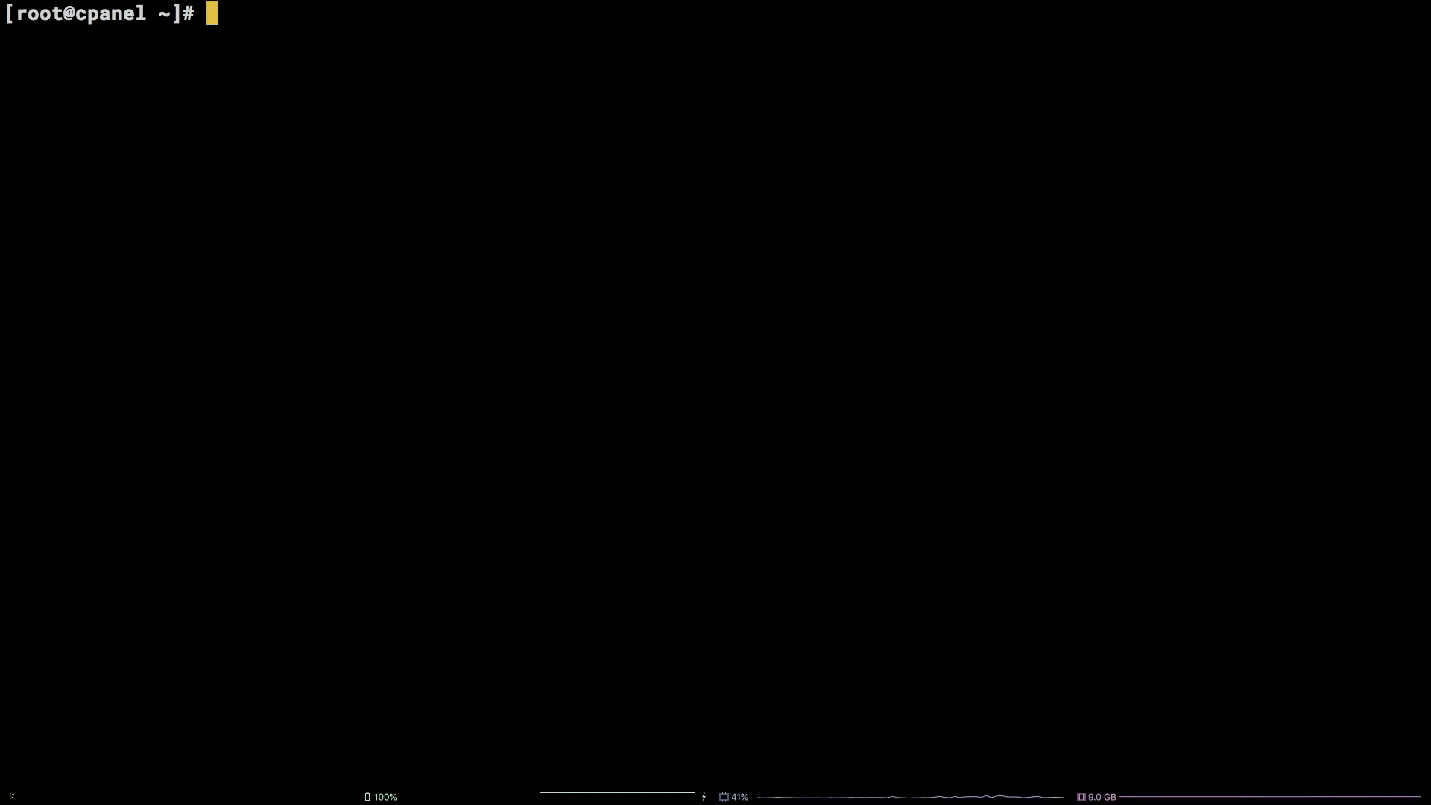
mouse_move(871, 455)
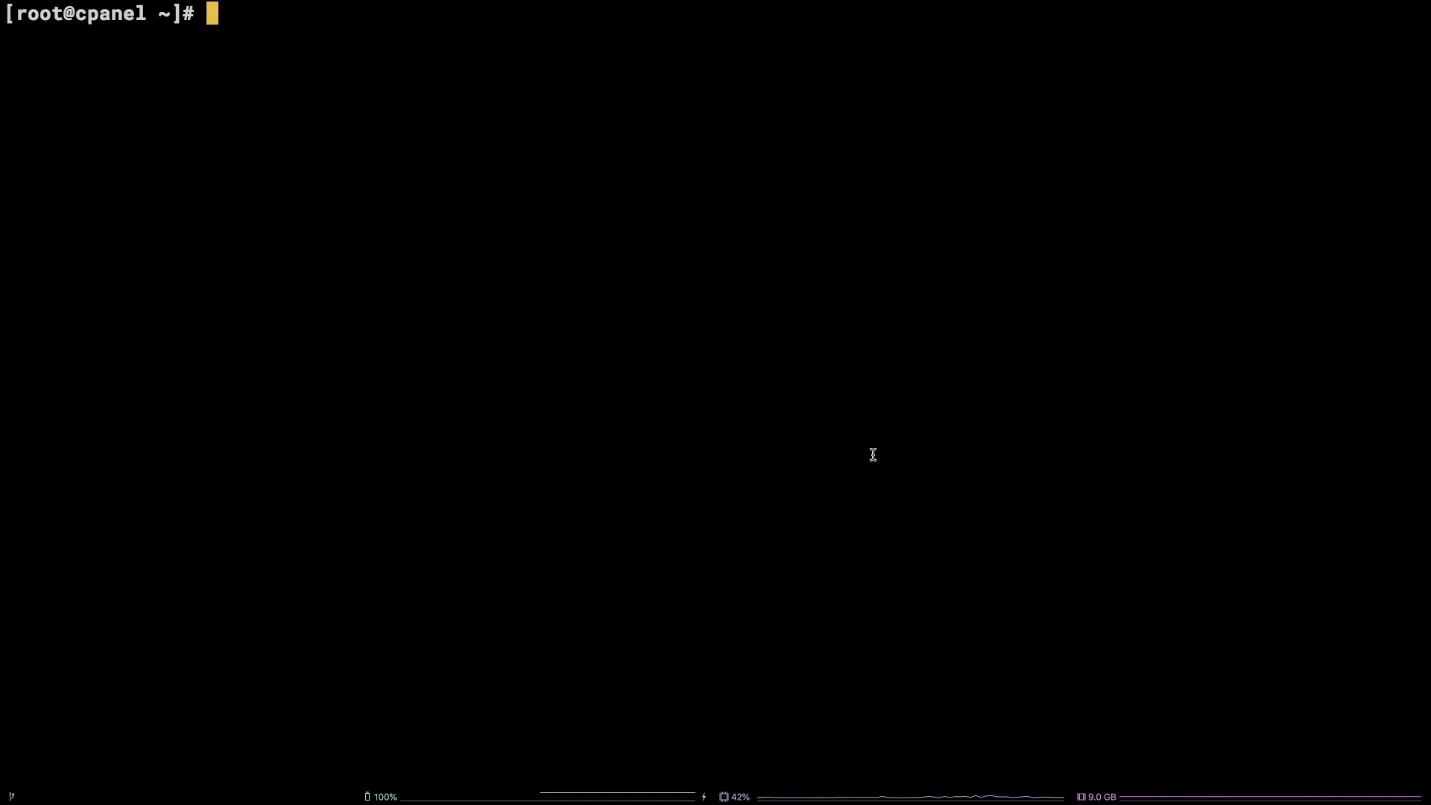
text(python)
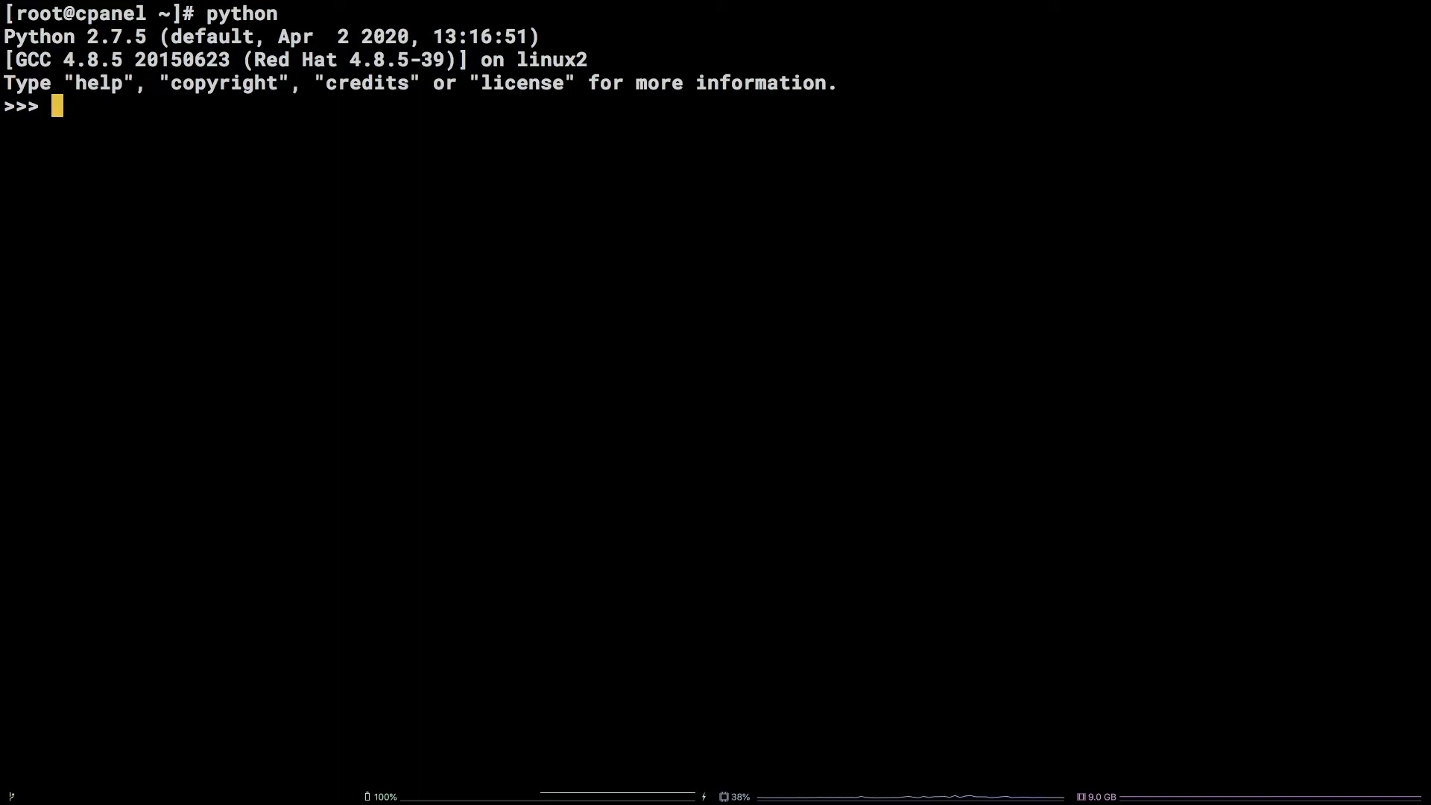
Step: Enter the numerator (1422336 - (1422336 * .25)) for the thrashing-point calculation
text(()
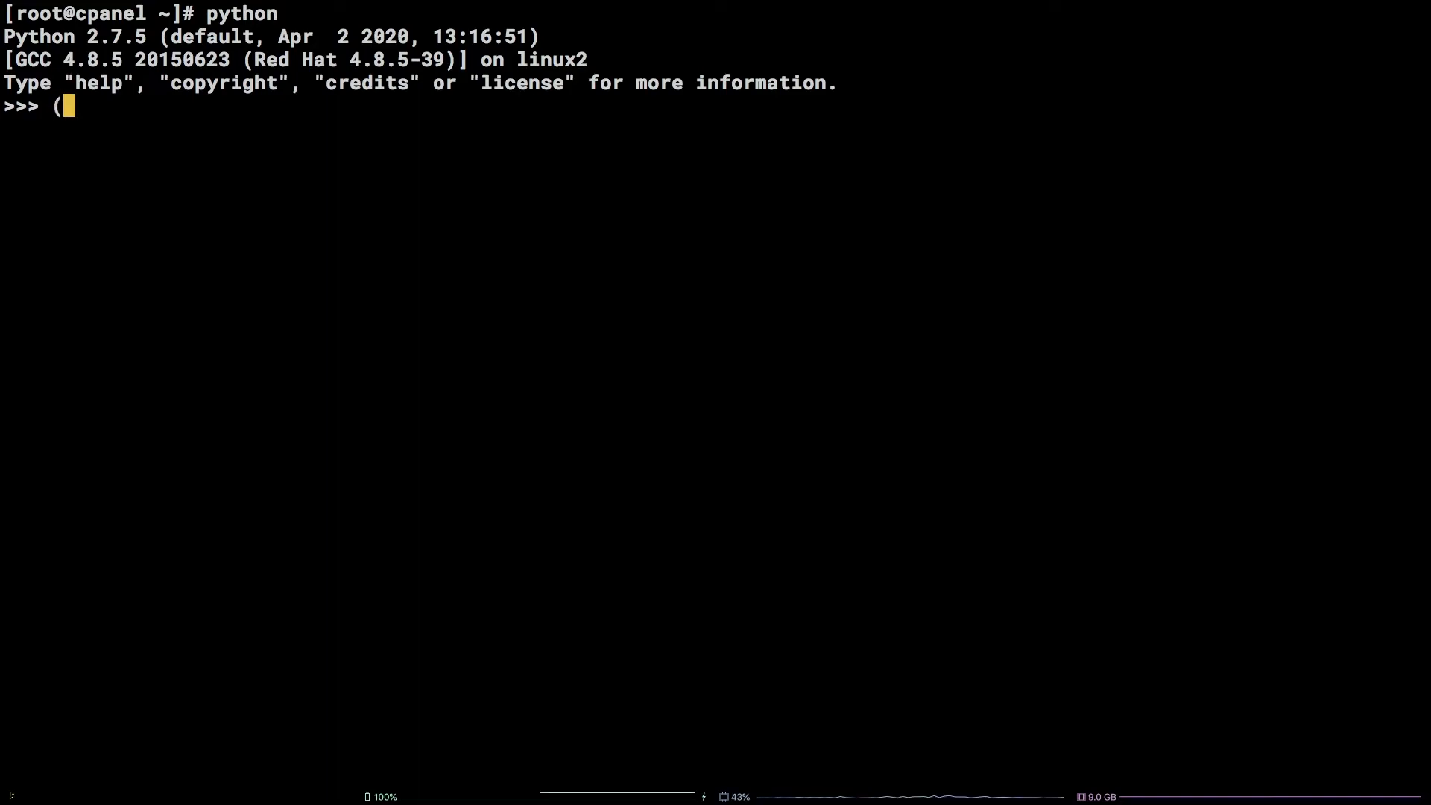
text(1422336 - ()
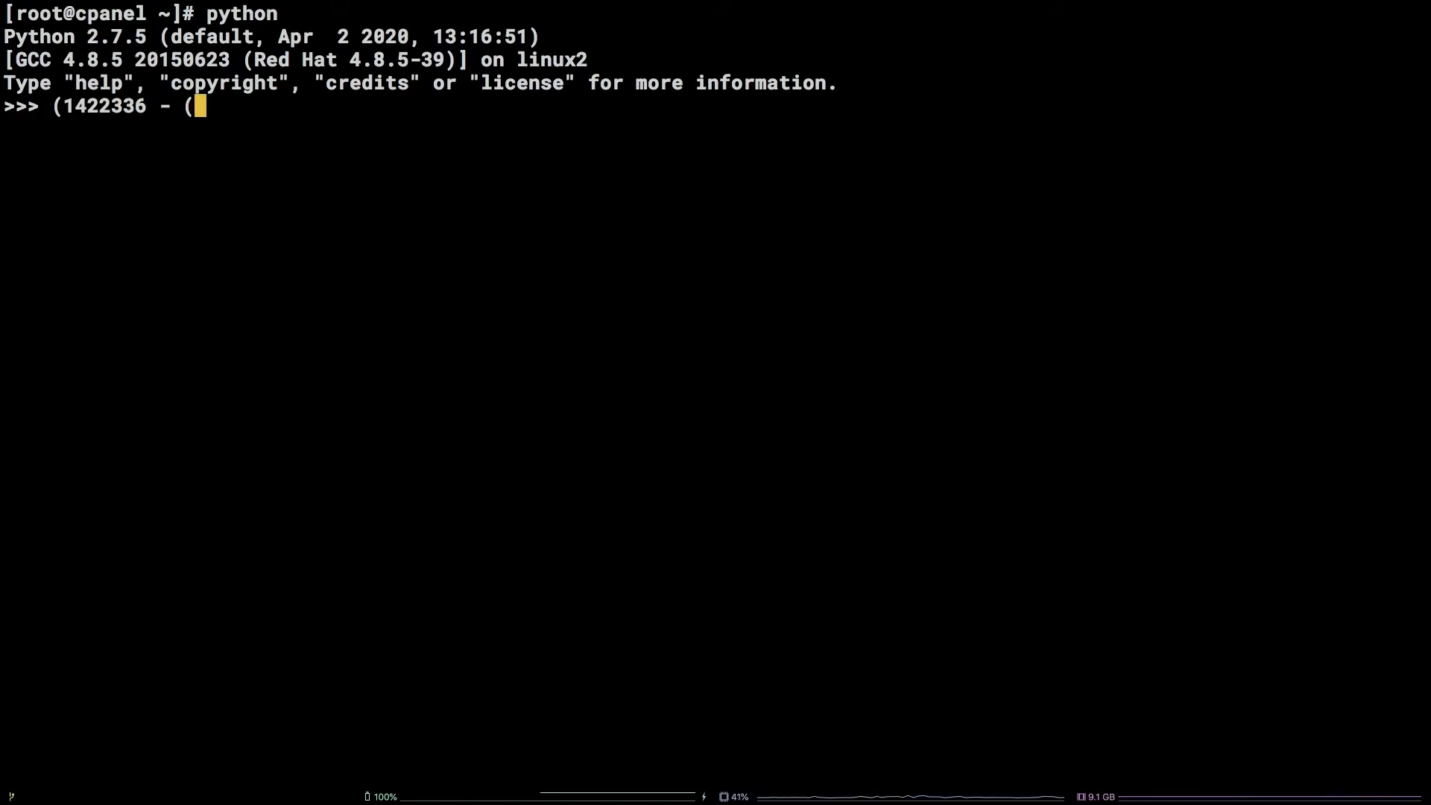
text(1422336)
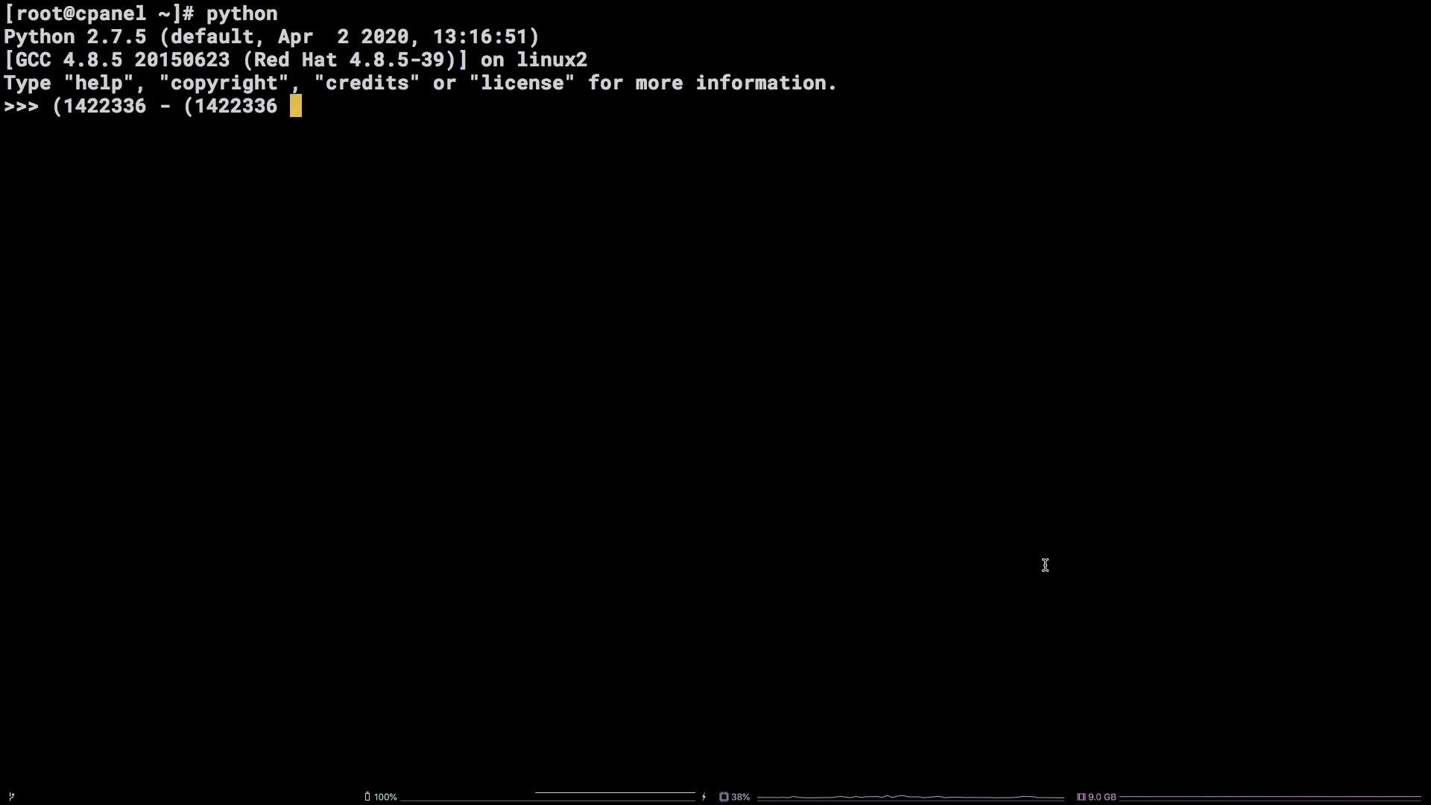
text(* .)
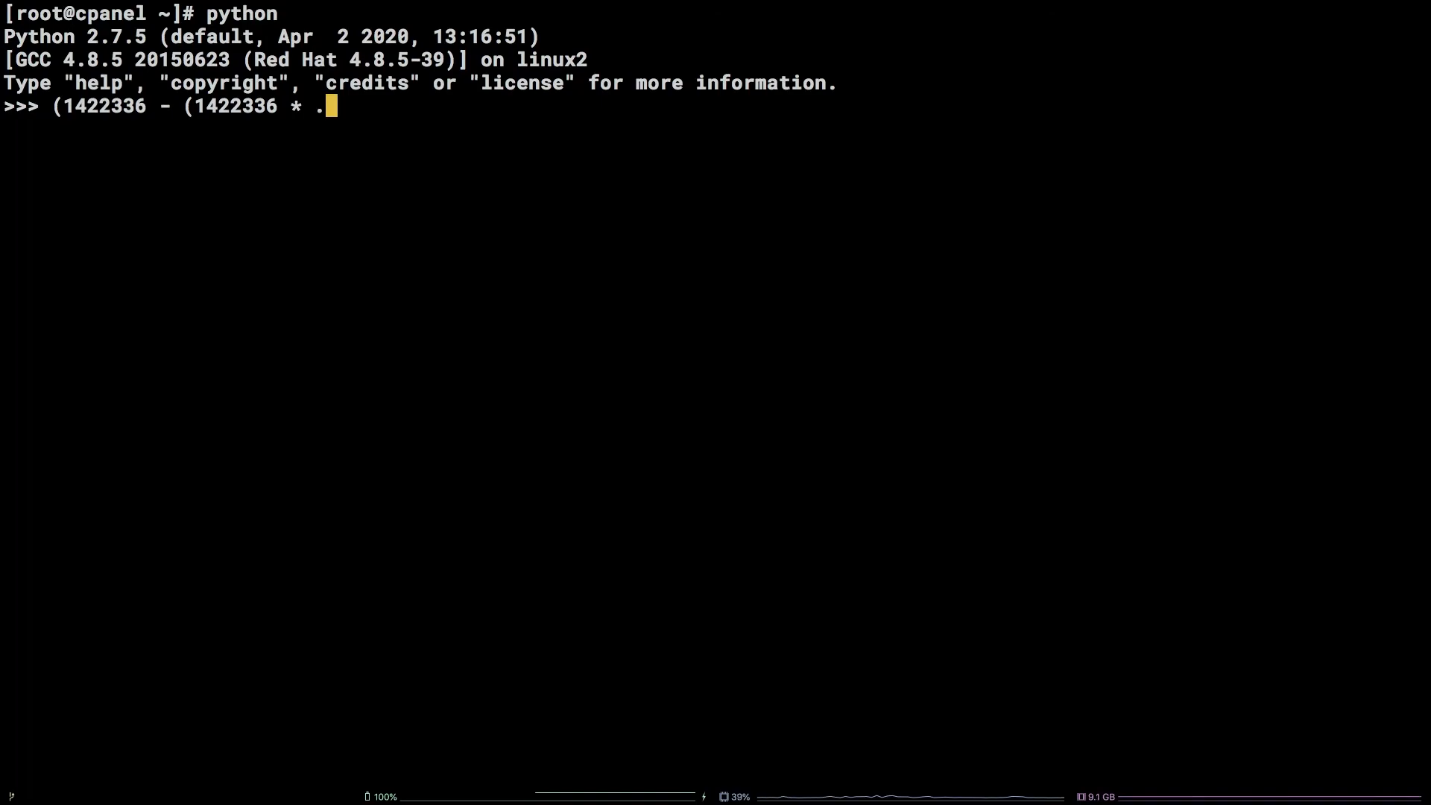
text(25))
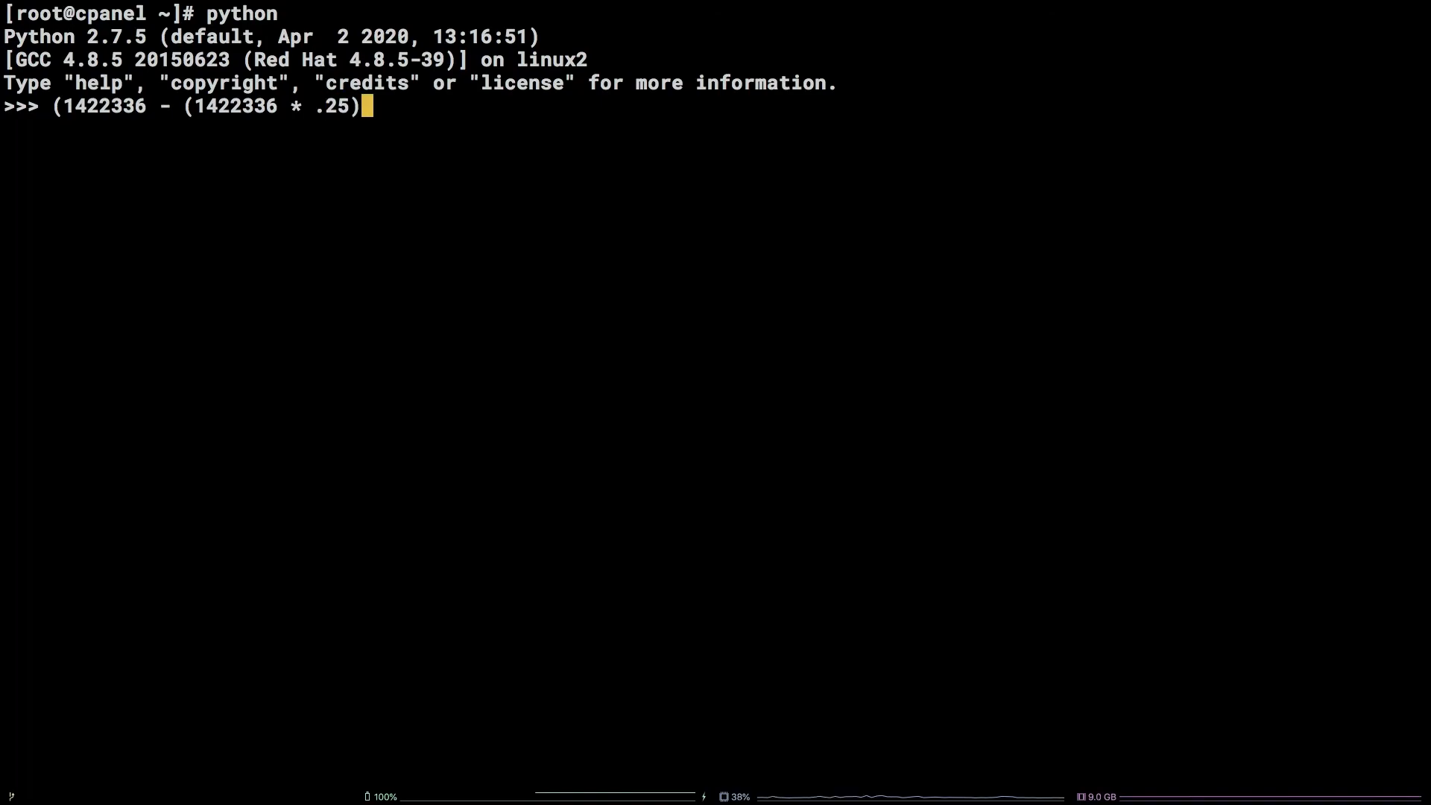
text())
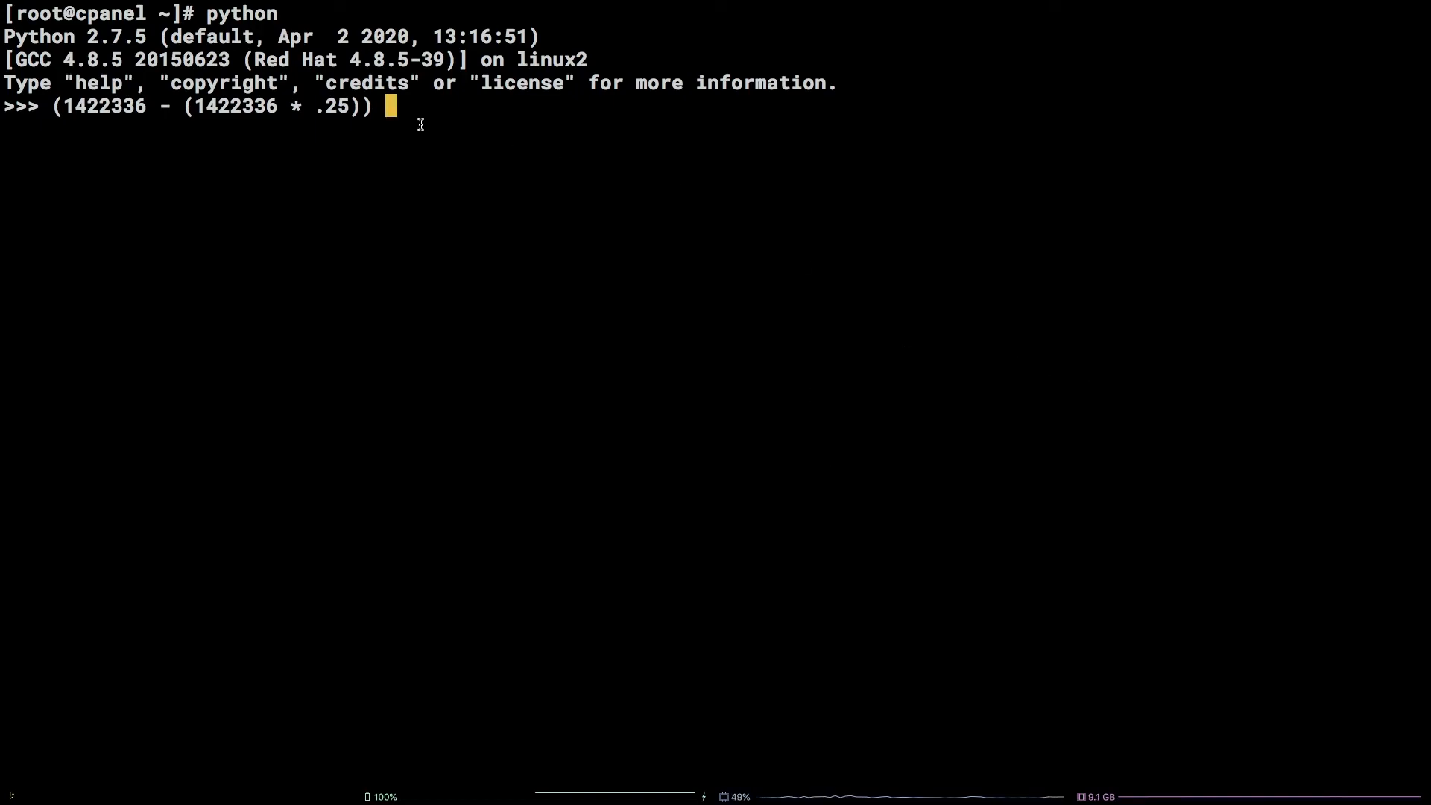
Step: Add the division sign, try 1422336 as divisor, then erase it to await the httpd size
double_click(332, 105)
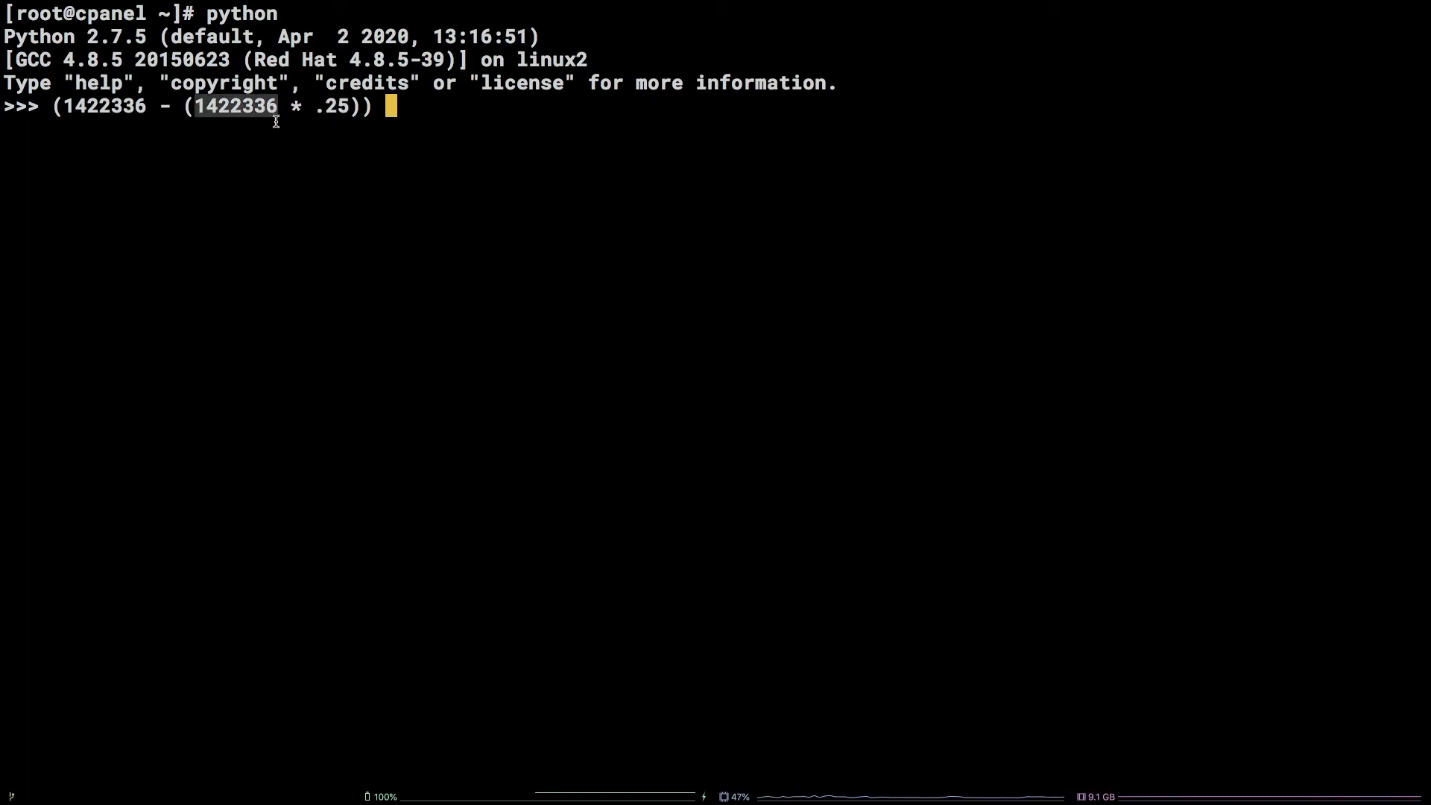
text(/)
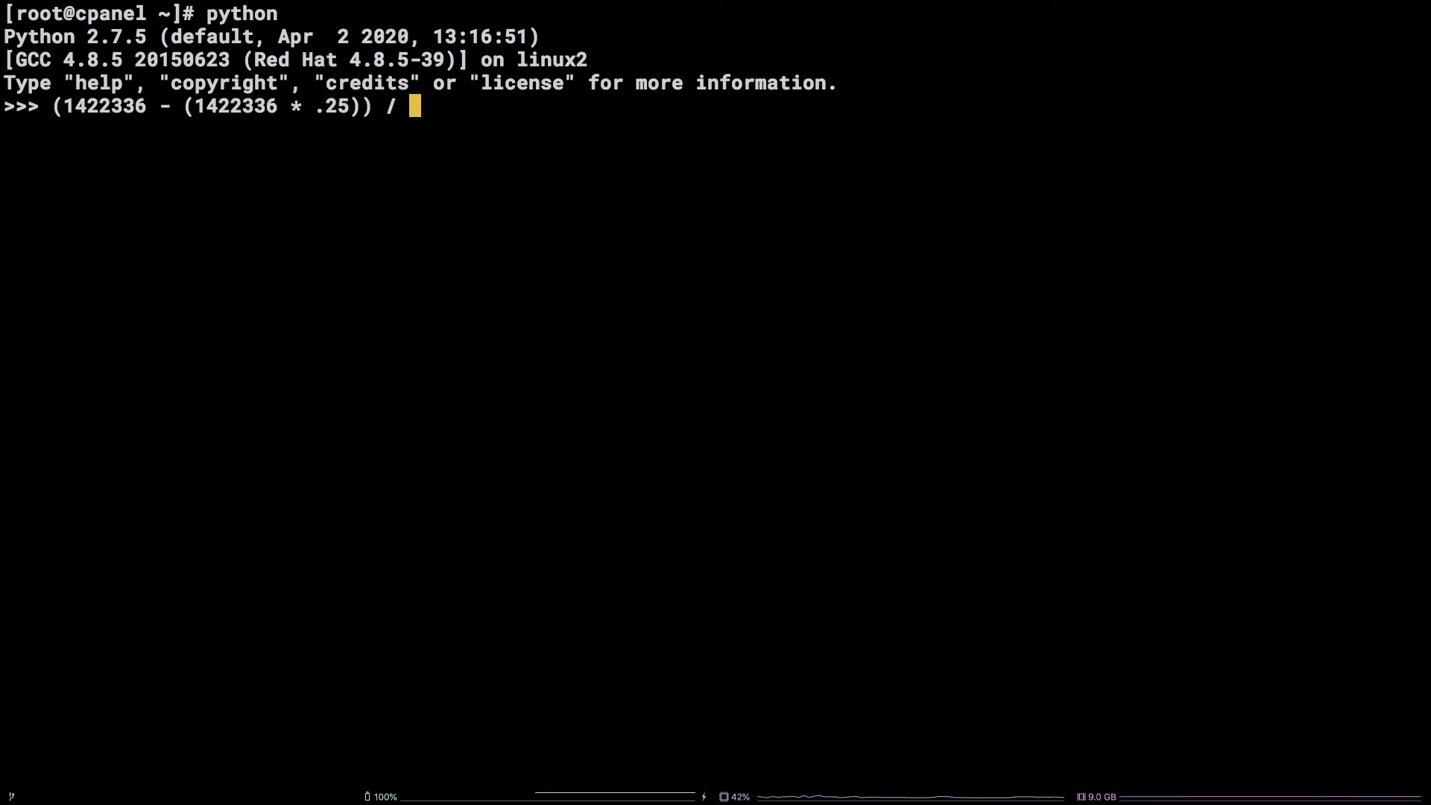
text(1422336)
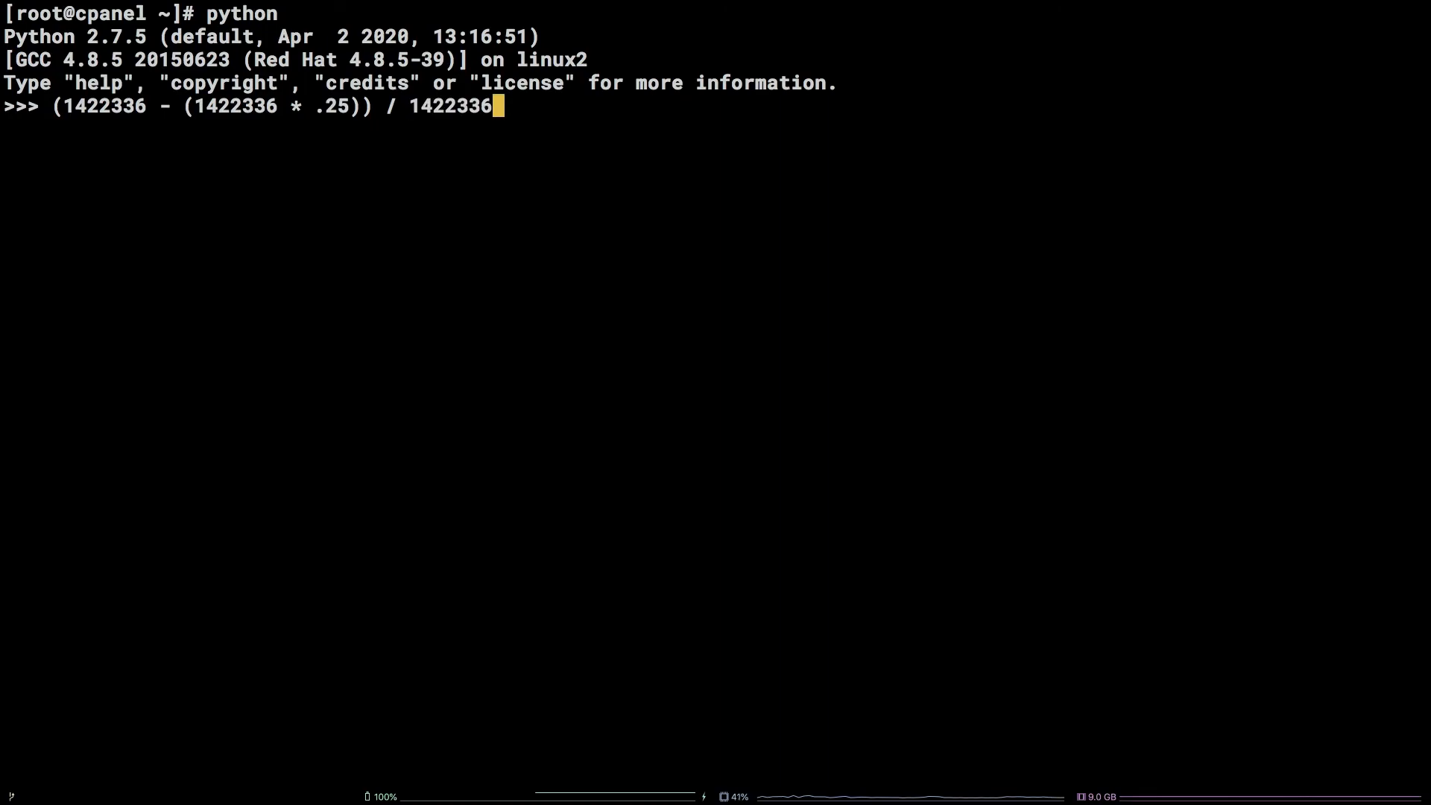
key(backspace)
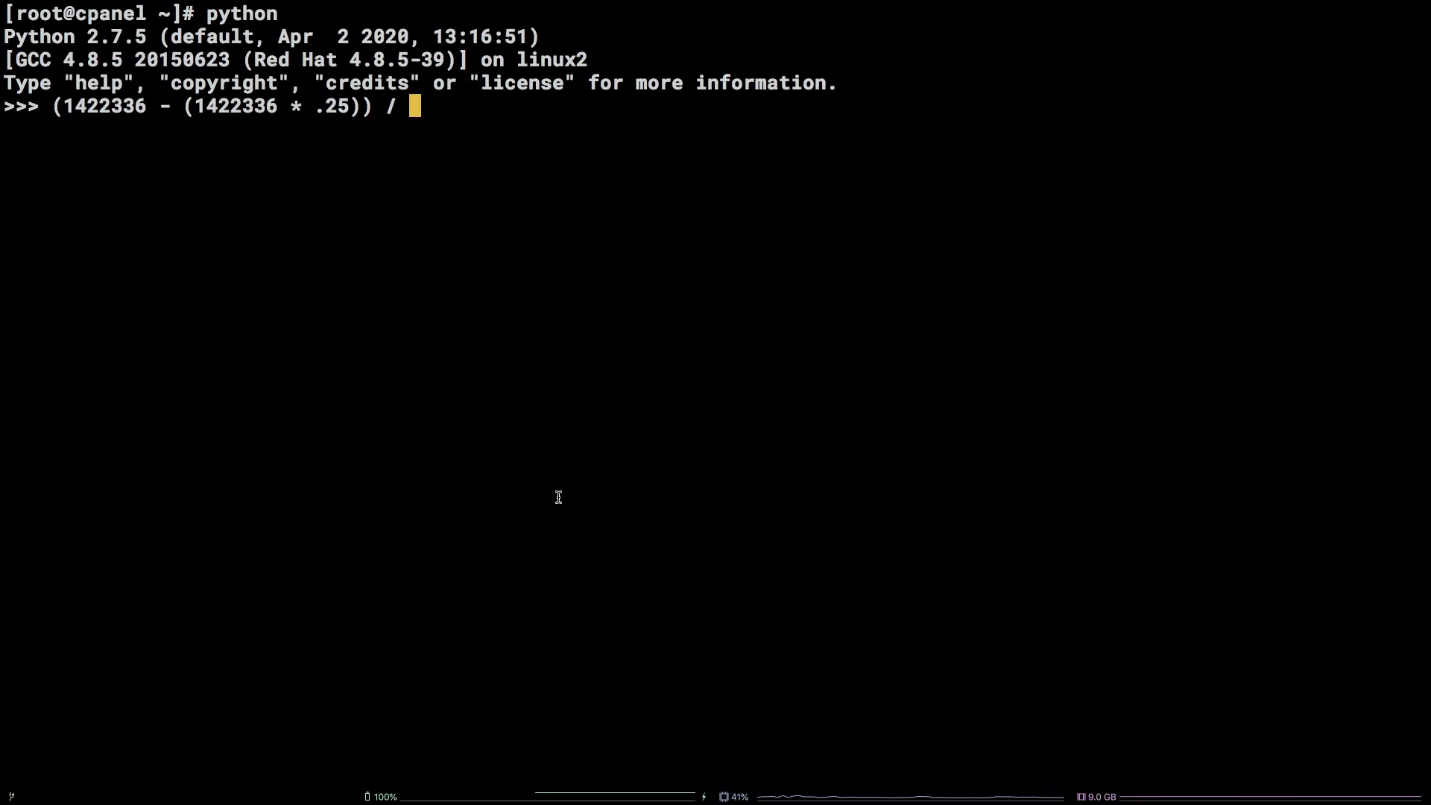